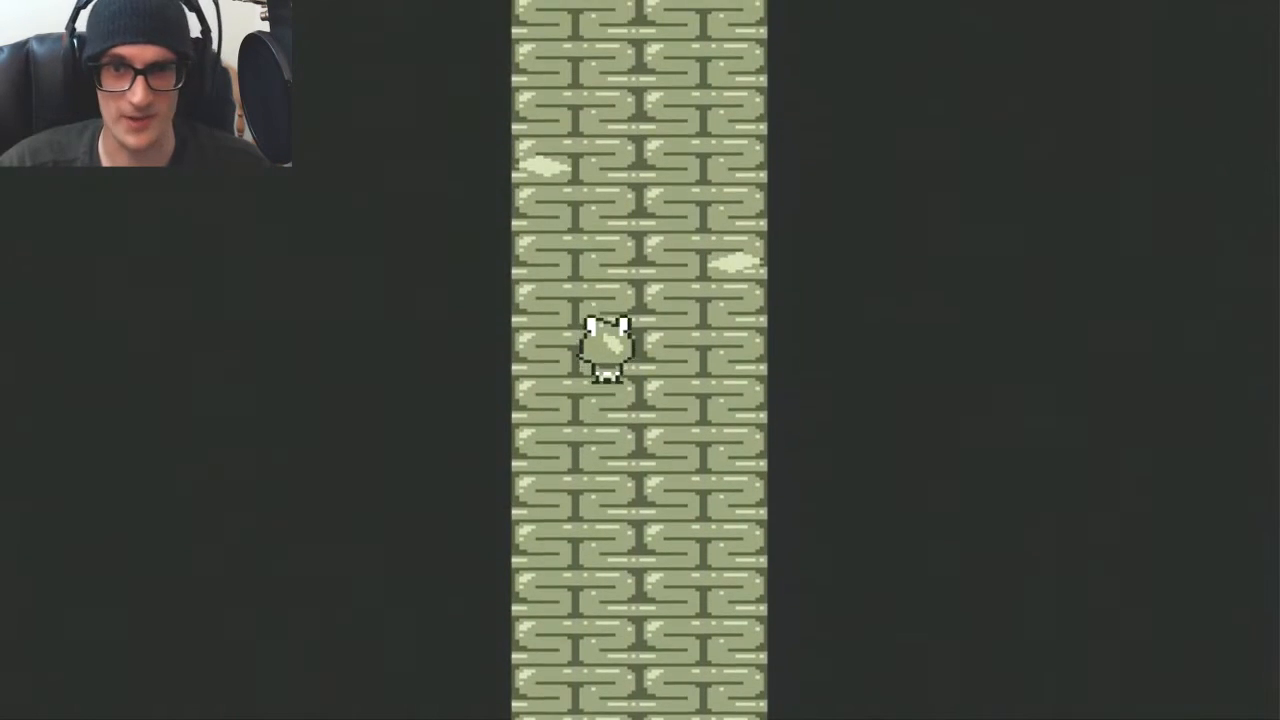
Step: Walk up the corridor into the small room and advance the P.D.A. assignment to its reply question
{"action": "key", "text": "up"}
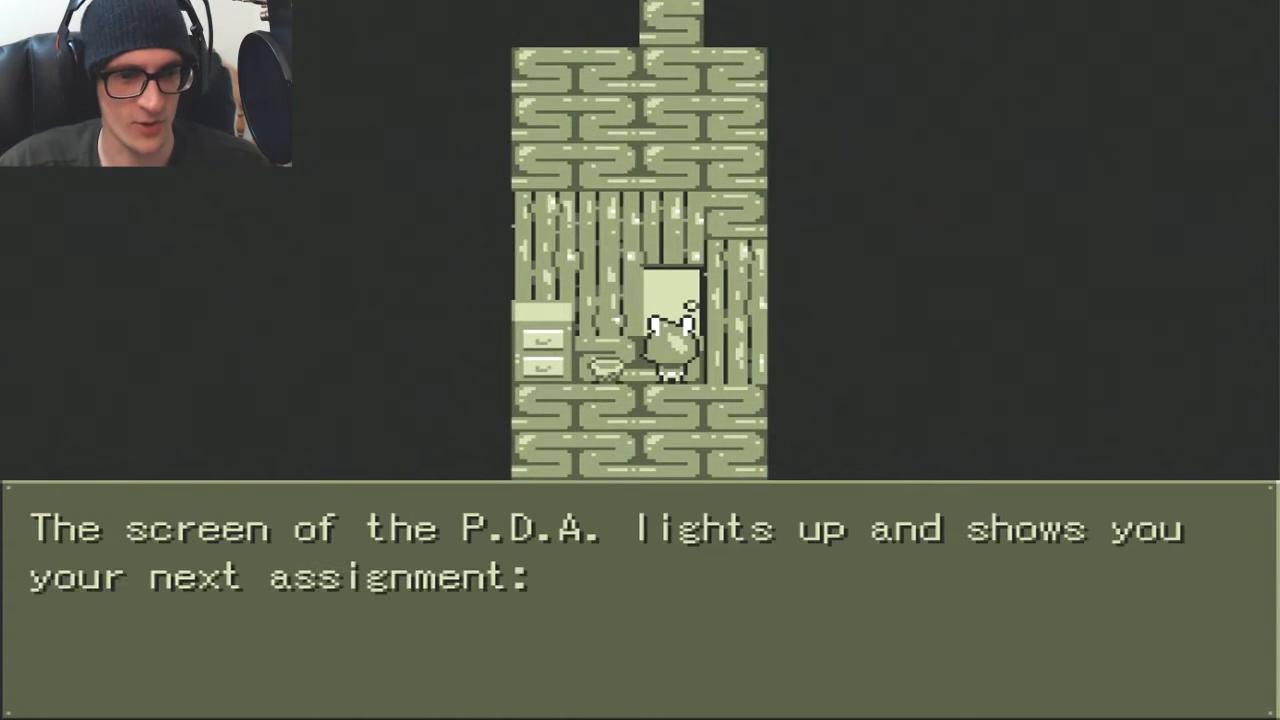
{"action": "key", "text": "space"}
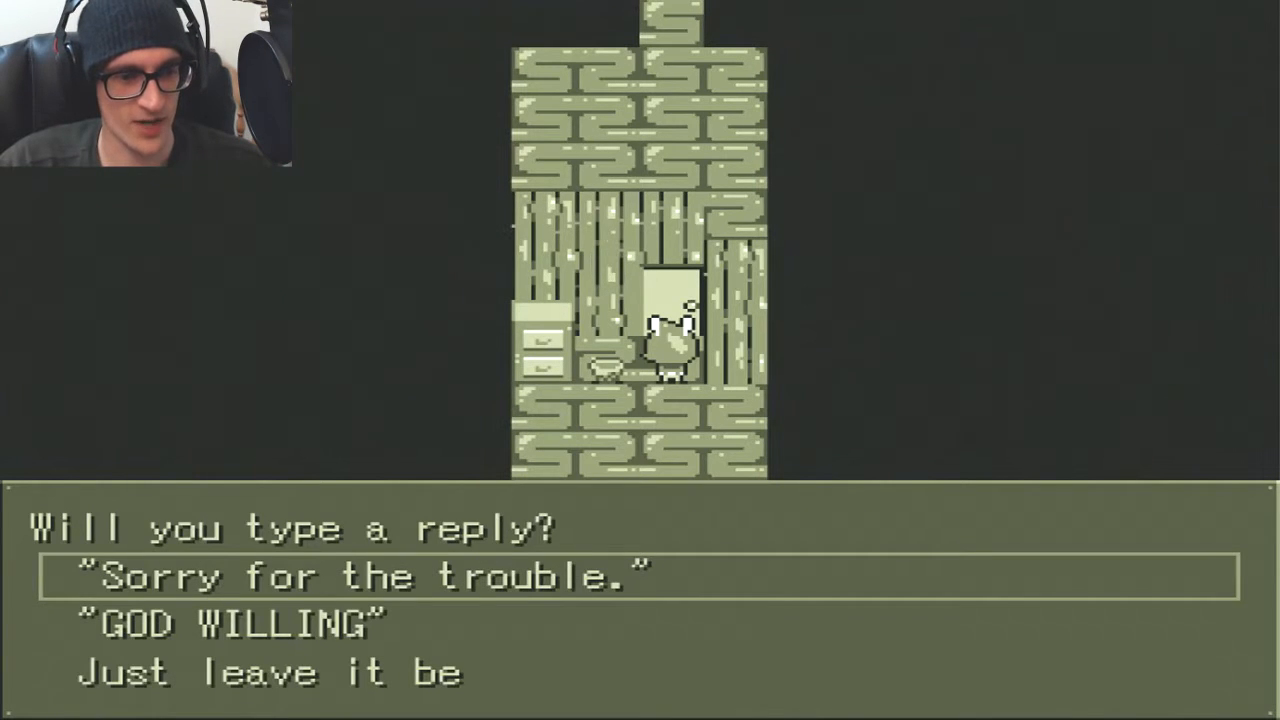
Step: Answer the P.D.A. with the GOD WILLING reply rather than Just leave it be
{"action": "key", "text": "down"}
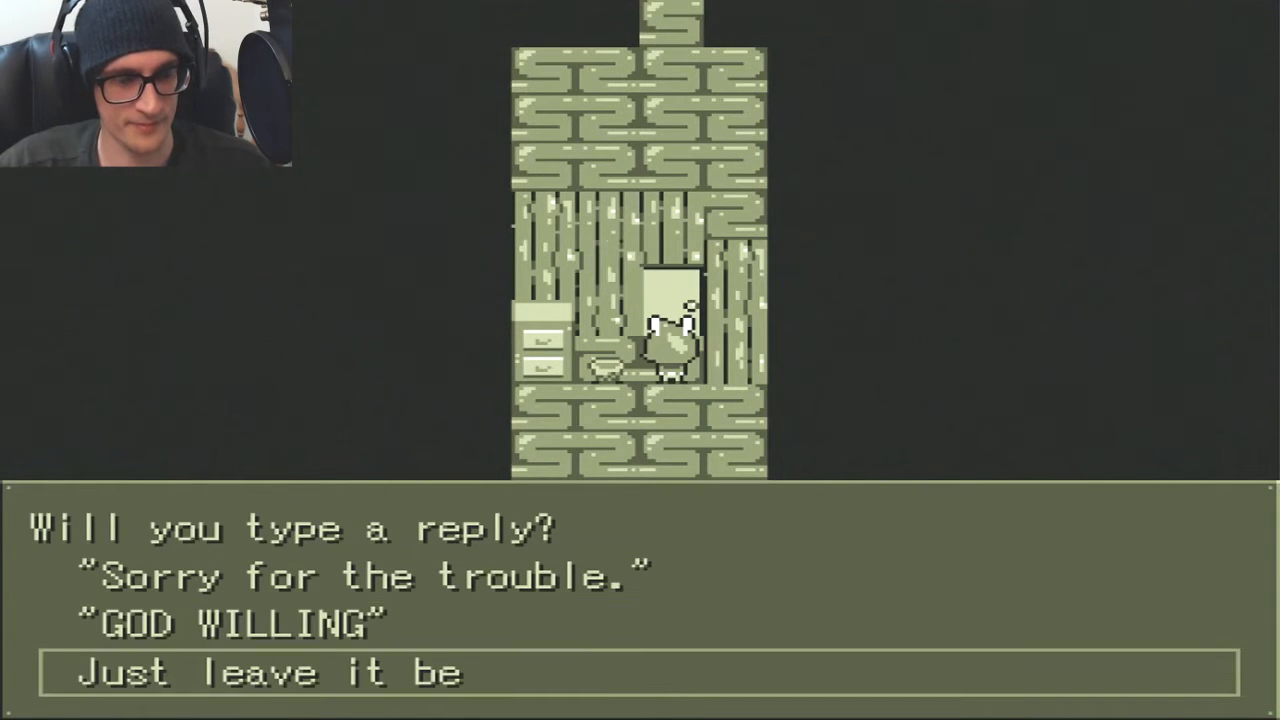
{"action": "key", "text": "up"}
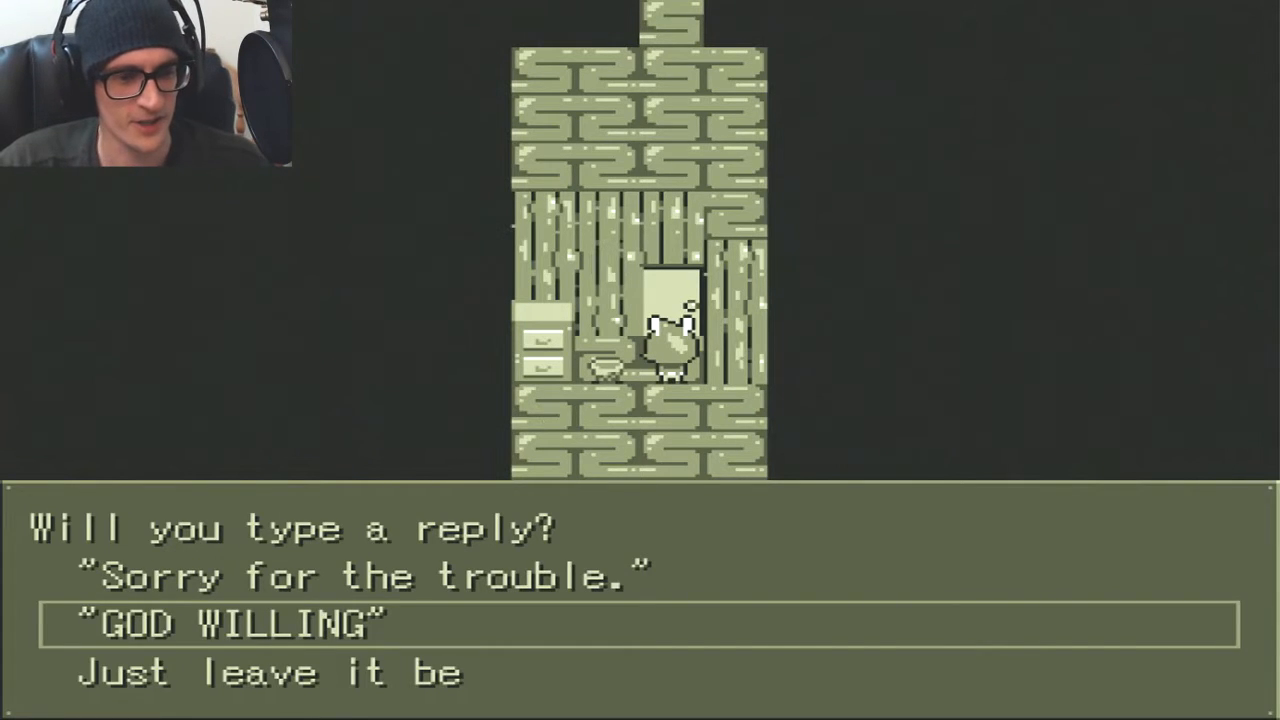
{"action": "key", "text": "up"}
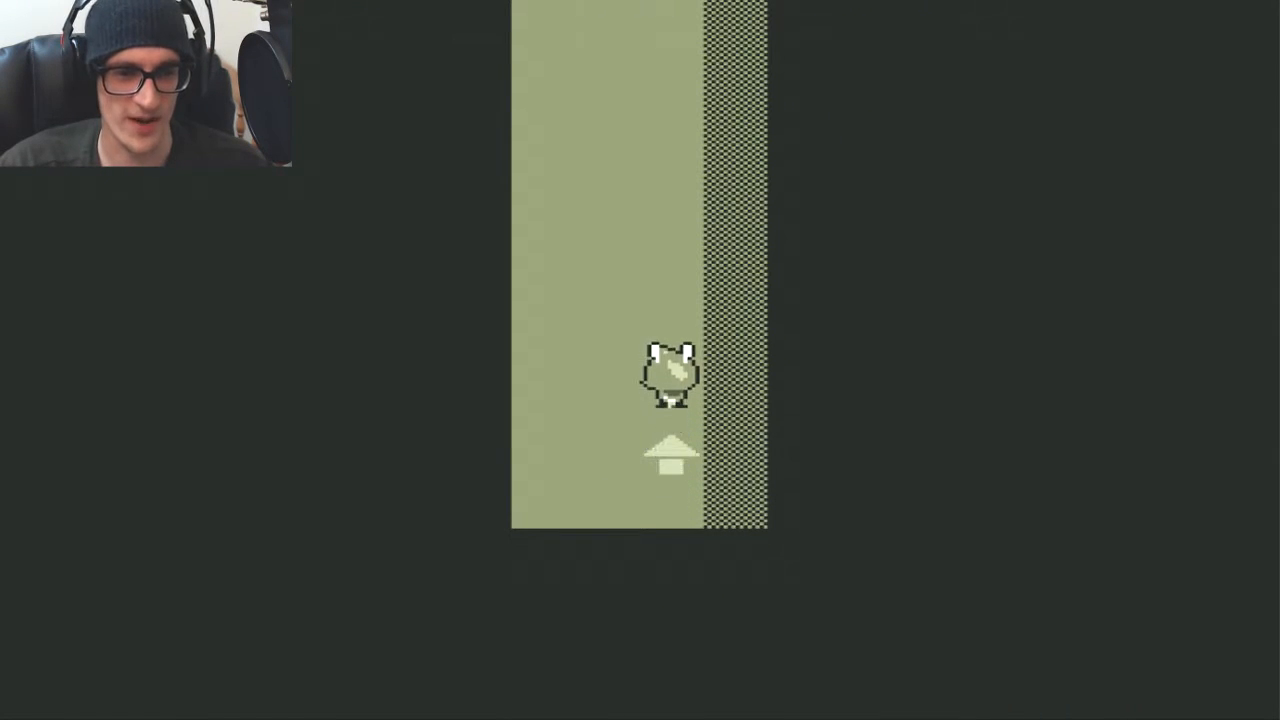
Step: Walk the frog character up the path through the arrow-marked room
{"action": "key", "text": "up"}
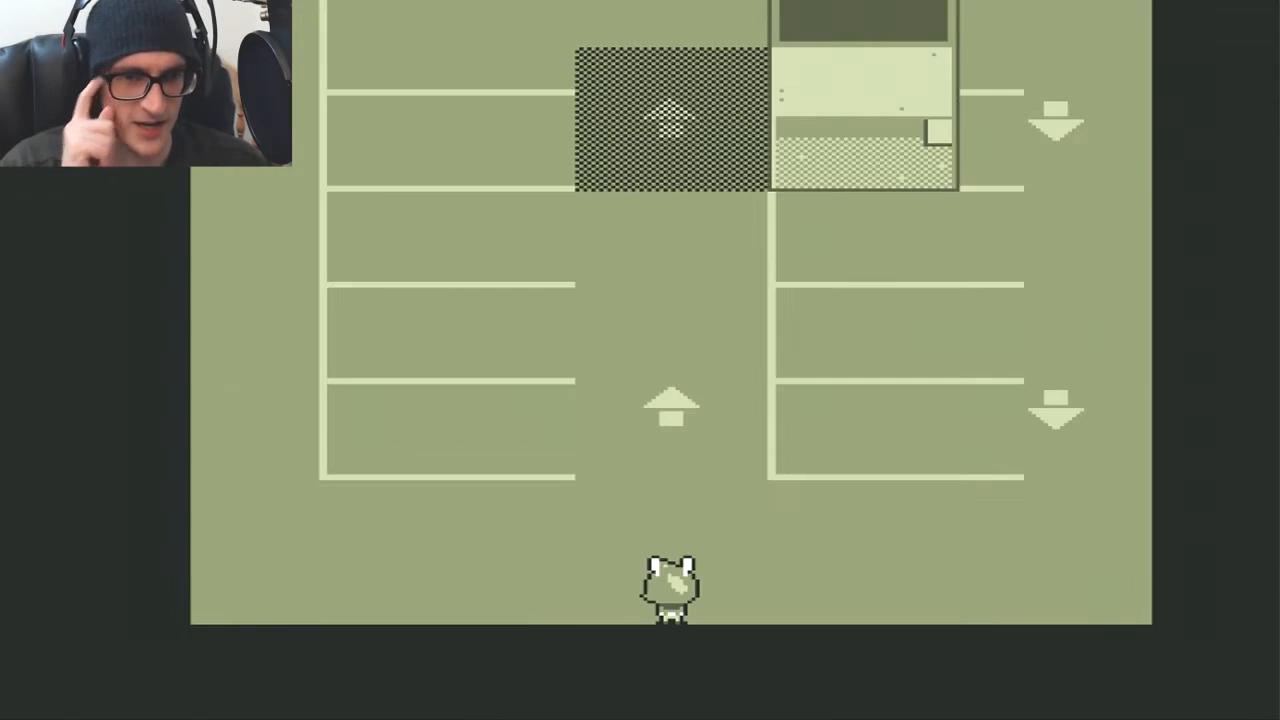
{"action": "key", "text": "up"}
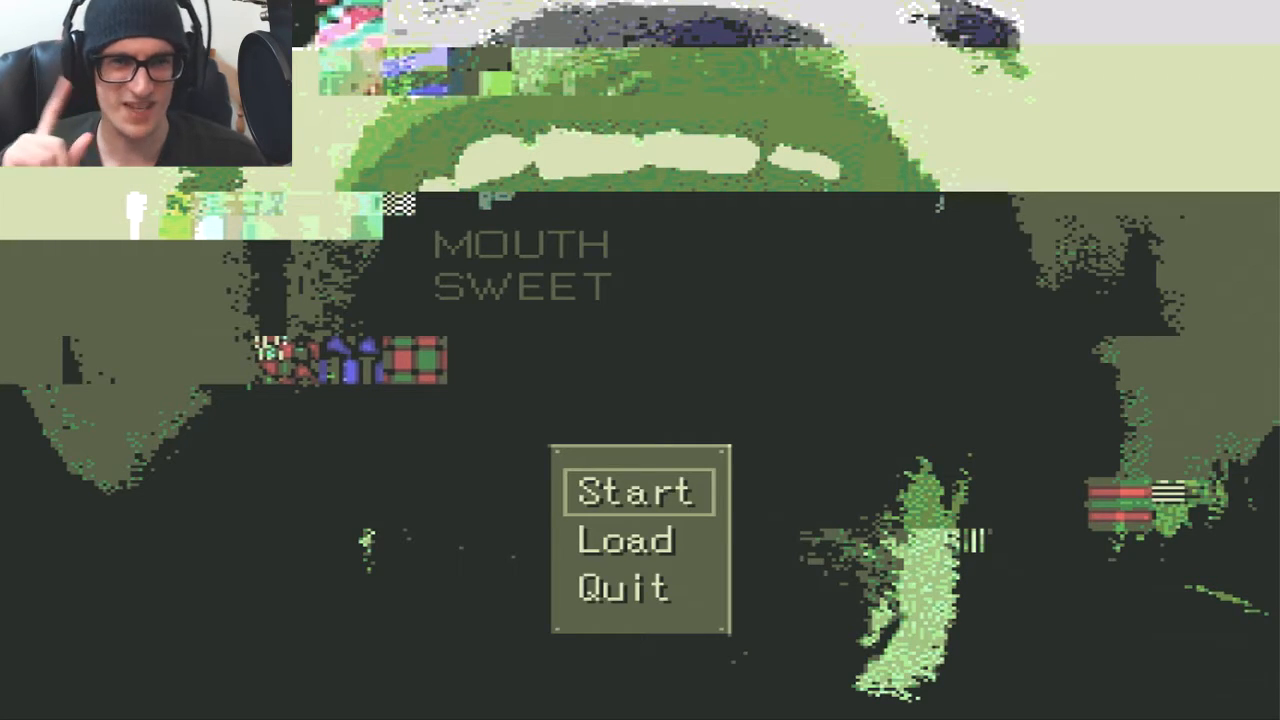
Step: Start a new game from the title menu and reach the Normal and Easy doors
{"action": "left_click", "coordinate": [636, 492]}
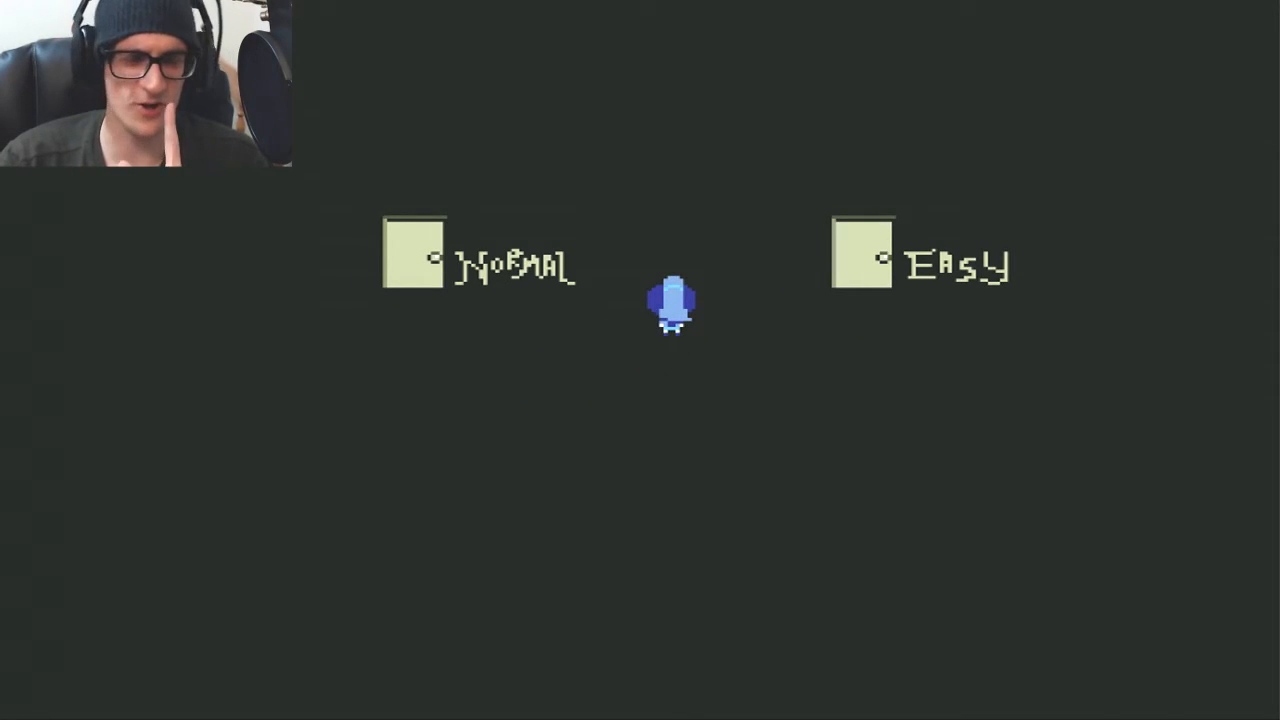
{"action": "key", "text": "Right"}
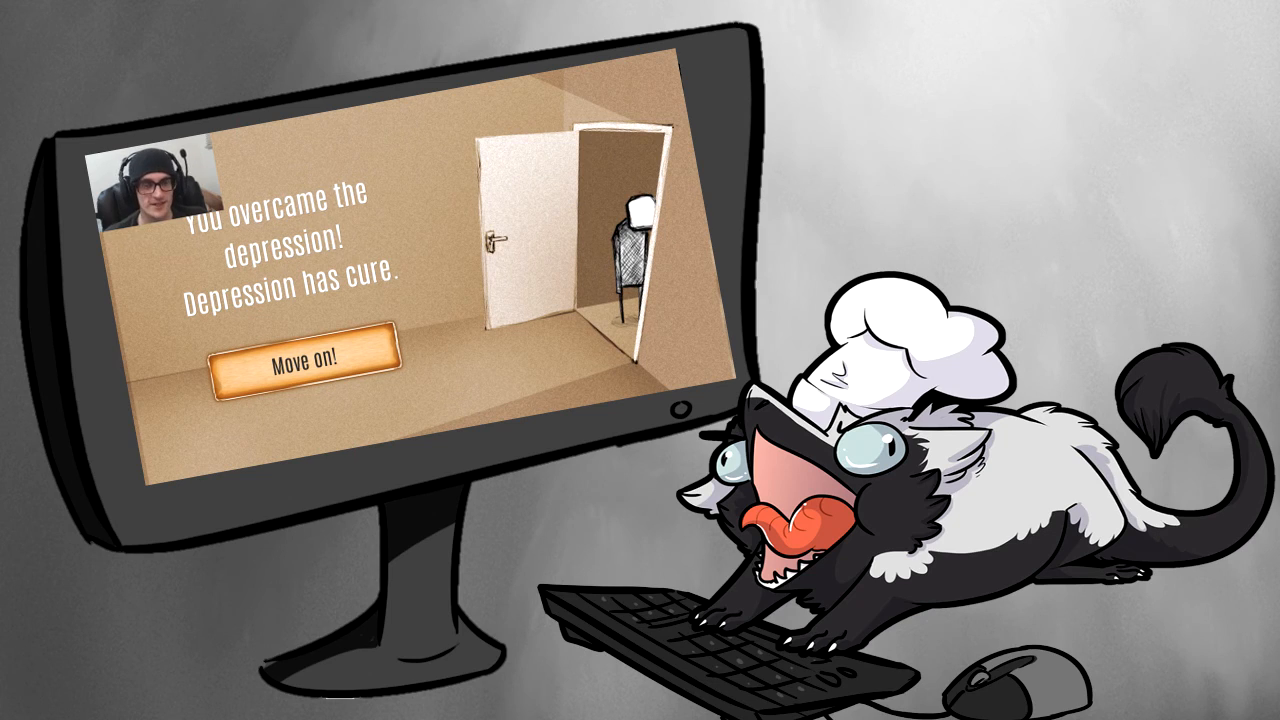
Step: Choose Move on! to leave the 'You overcame the depression!' ending for the title menu
{"action": "left_click", "coordinate": [304, 362]}
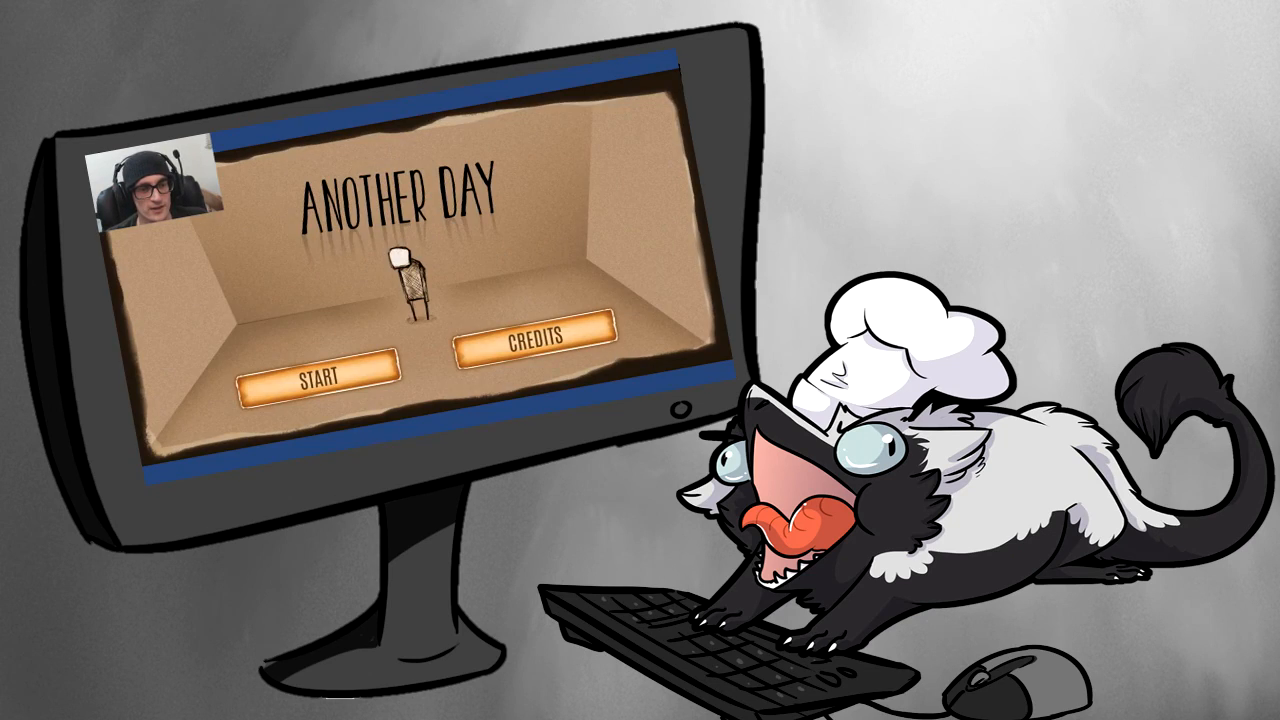